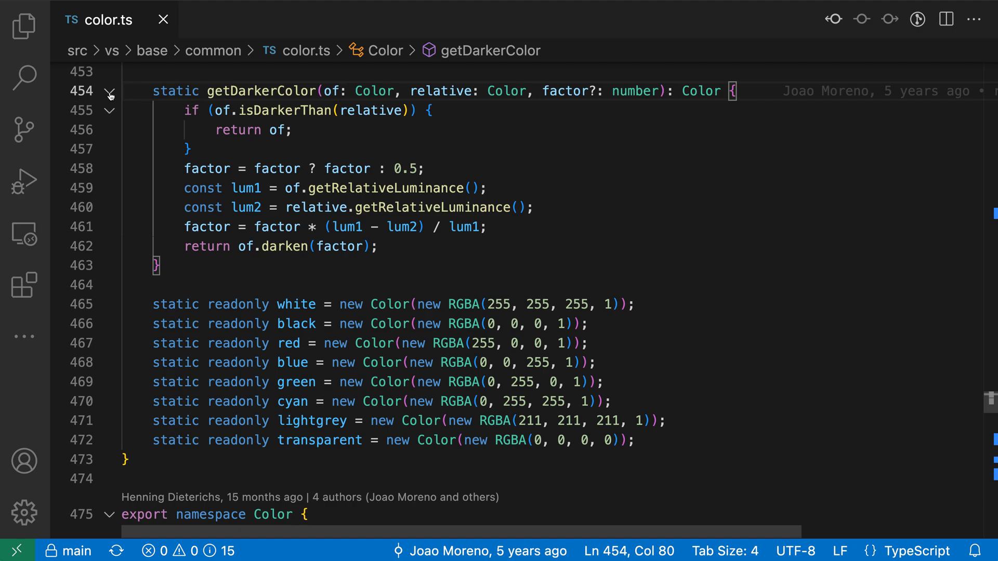
Fold the static readonly colour declarations (lines 465–472) into a manual folding range
click(110, 91)
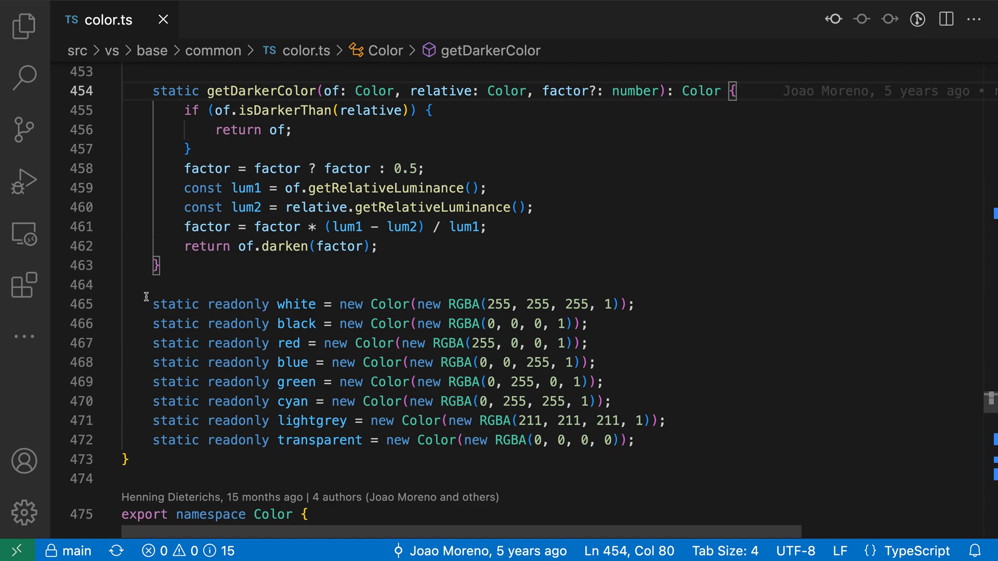
mouse_move(660, 436)
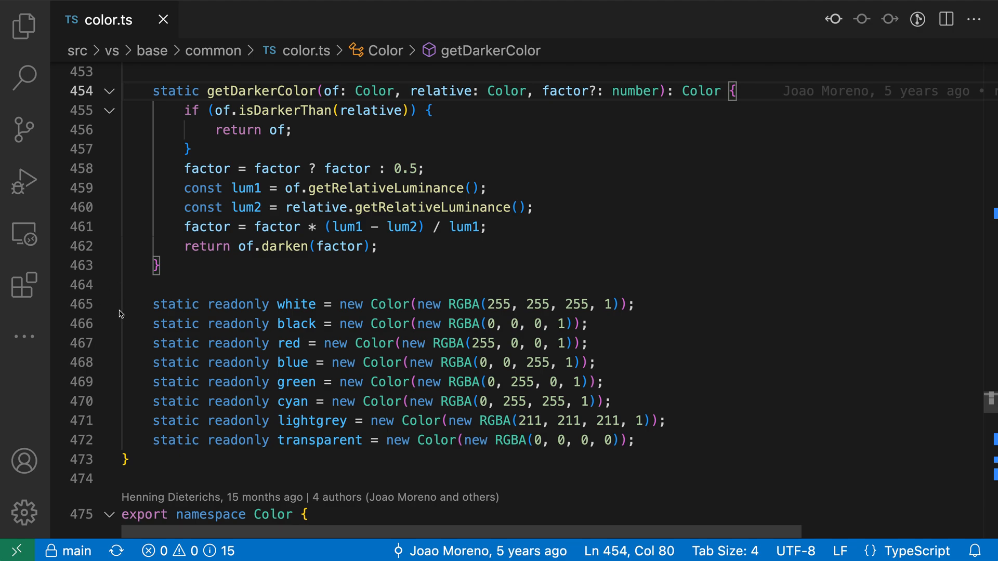
mouse_move(319, 280)
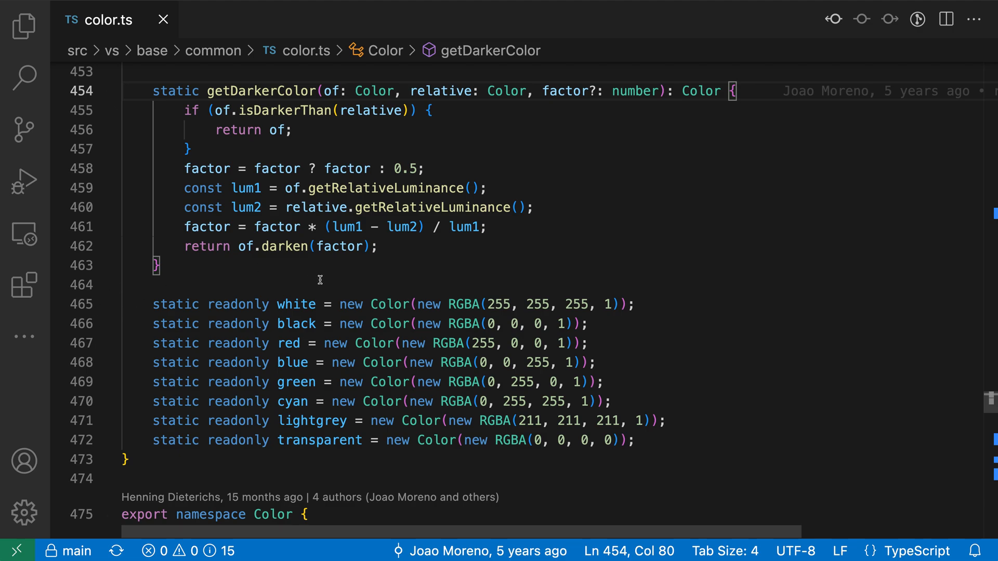
mouse_move(655, 440)
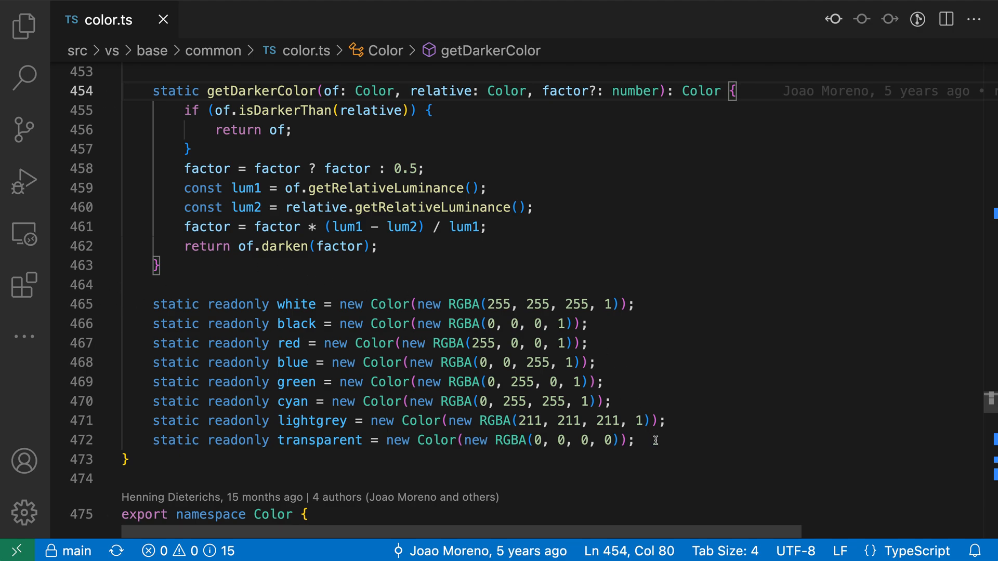
drag(151, 303, 635, 440)
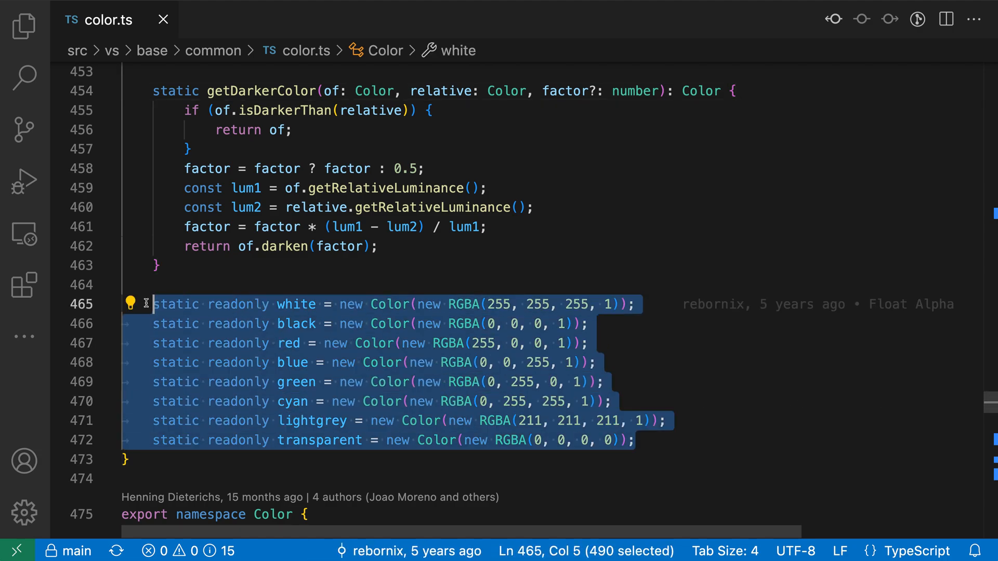
mouse_move(256, 263)
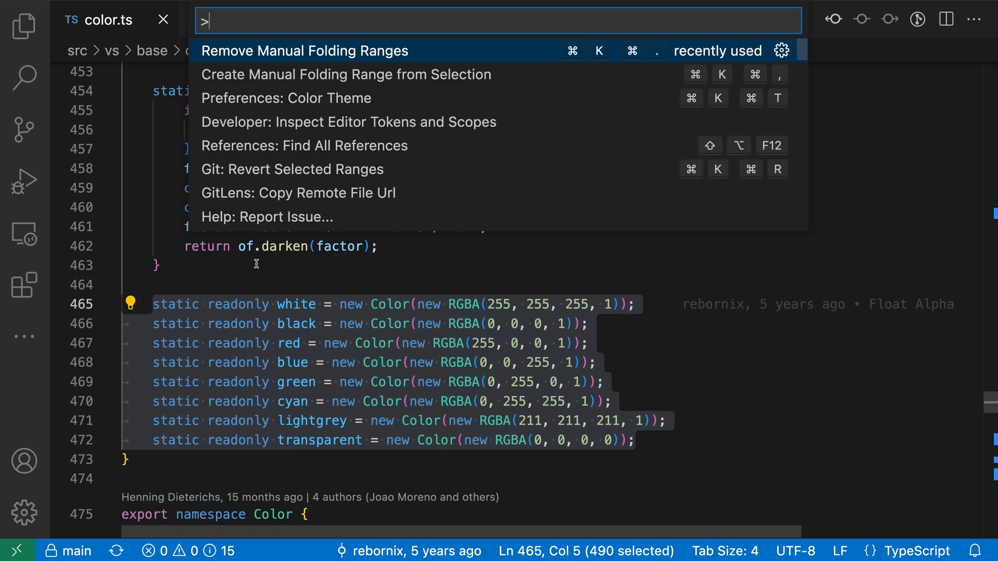
text(manual fold)
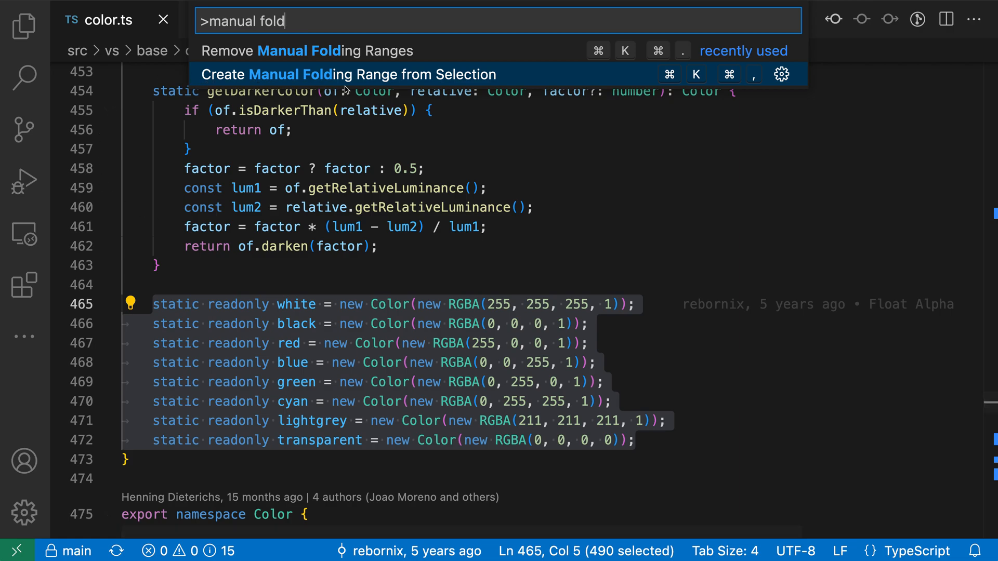
click(349, 74)
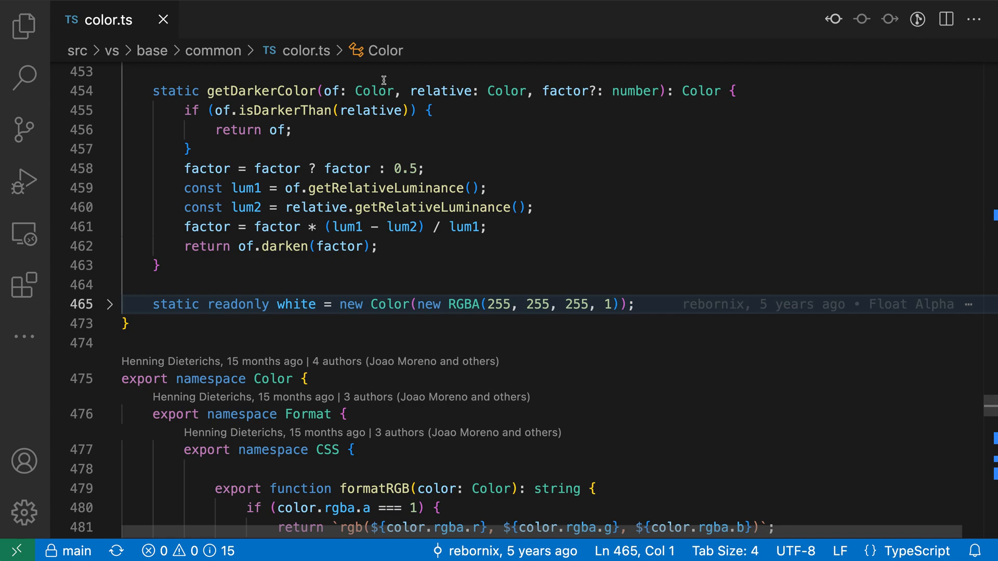
mouse_move(232, 253)
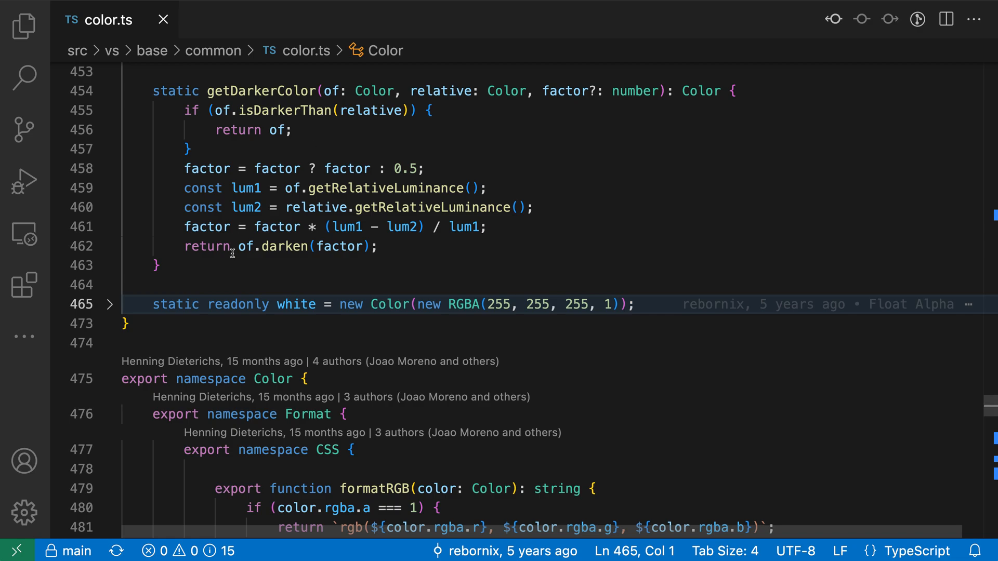
click(109, 303)
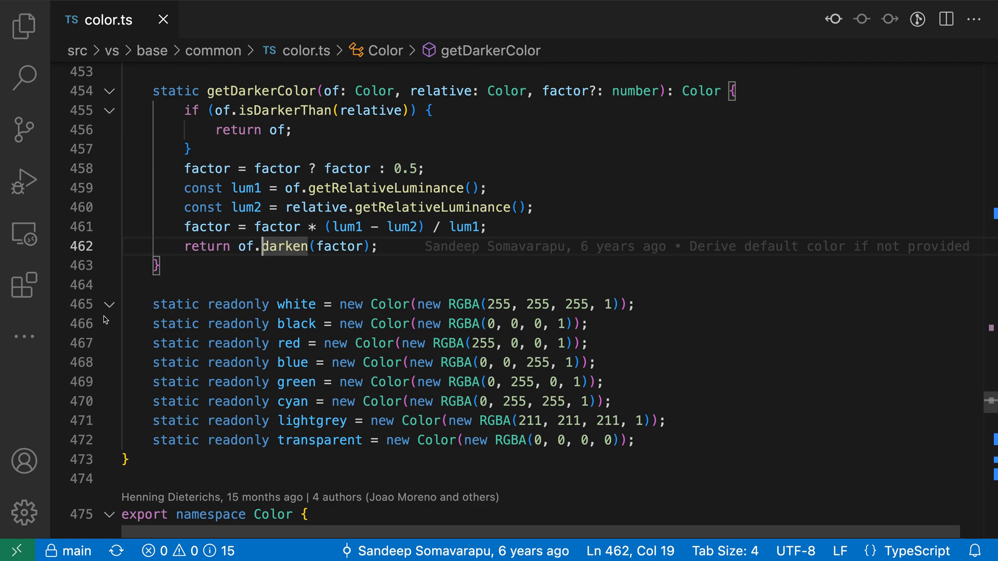
click(109, 304)
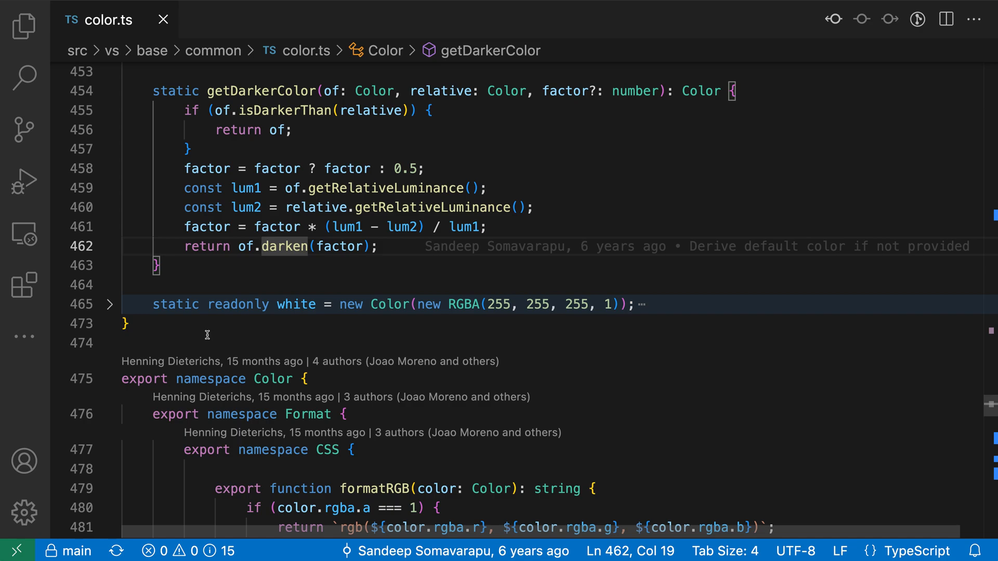
drag(184, 168, 490, 226)
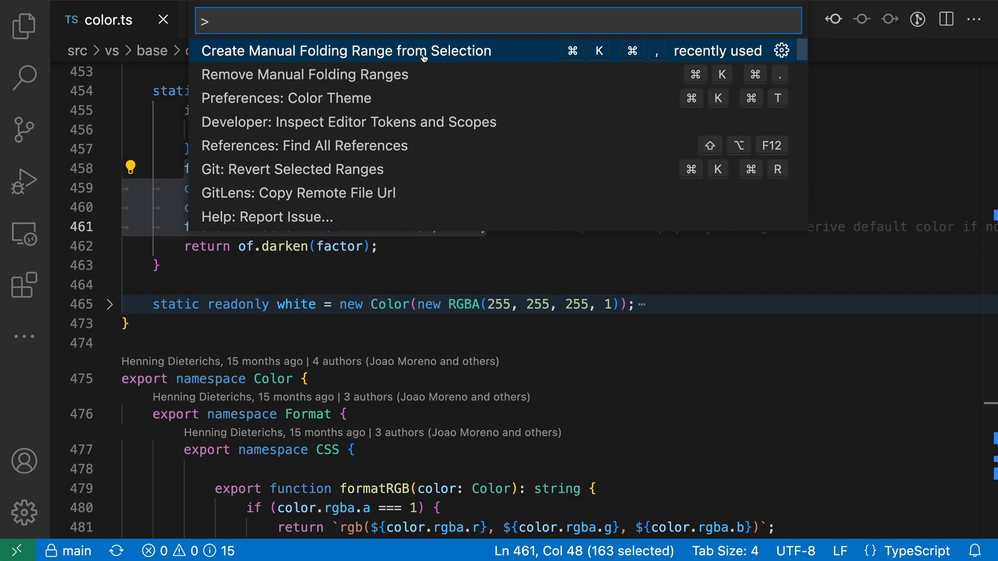
mouse_move(545, 51)
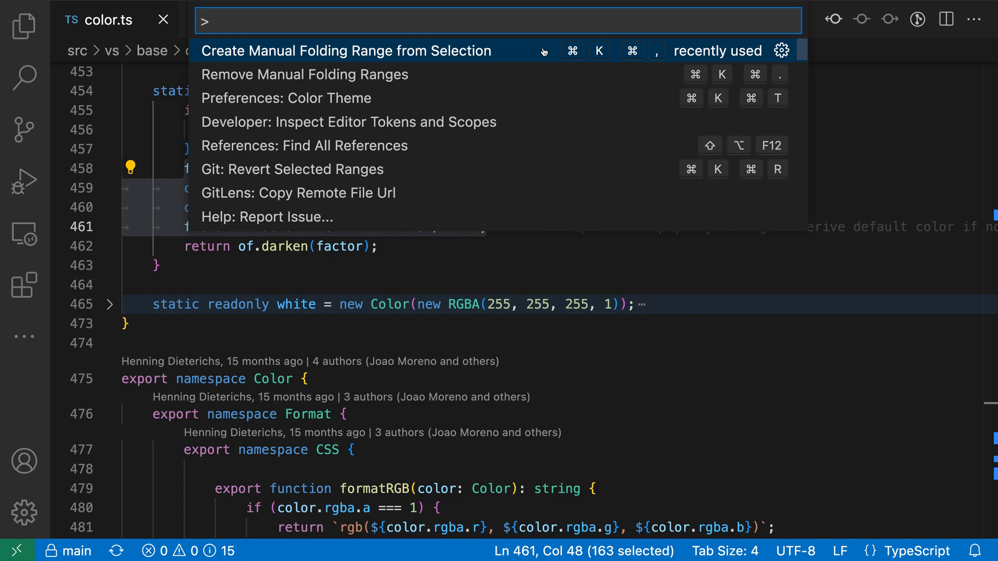
Finish folding the lum1, lum2 and factor lines (459–461) as a manual folding range
key(Escape)
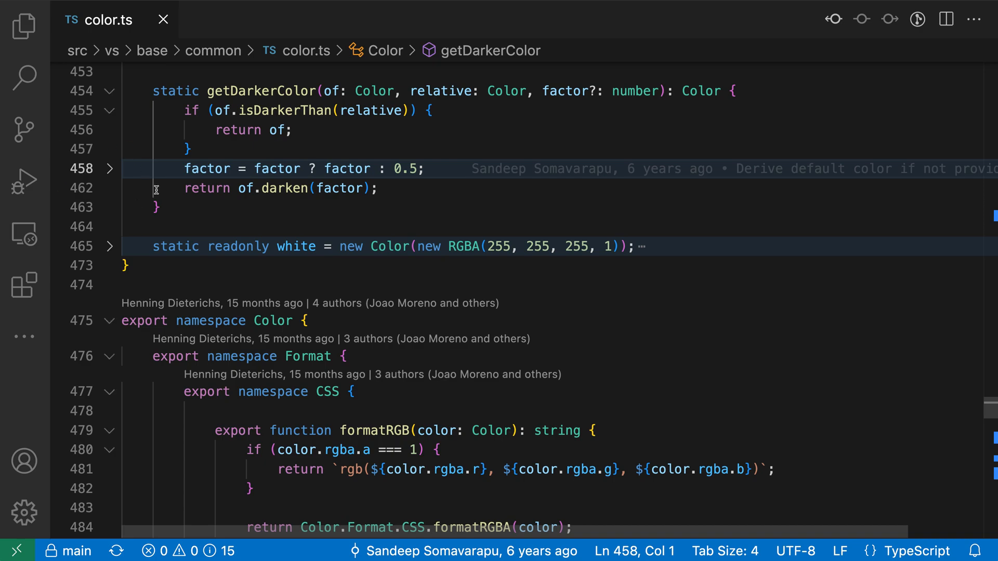
mouse_move(137, 227)
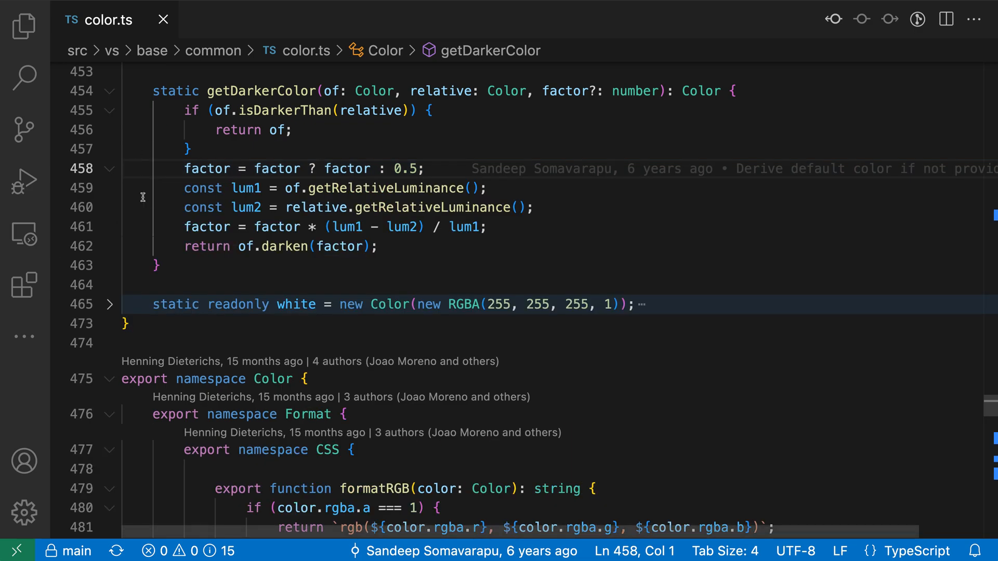
Place the caret at the start of the factor default line (458) to insert blank lines
click(190, 150)
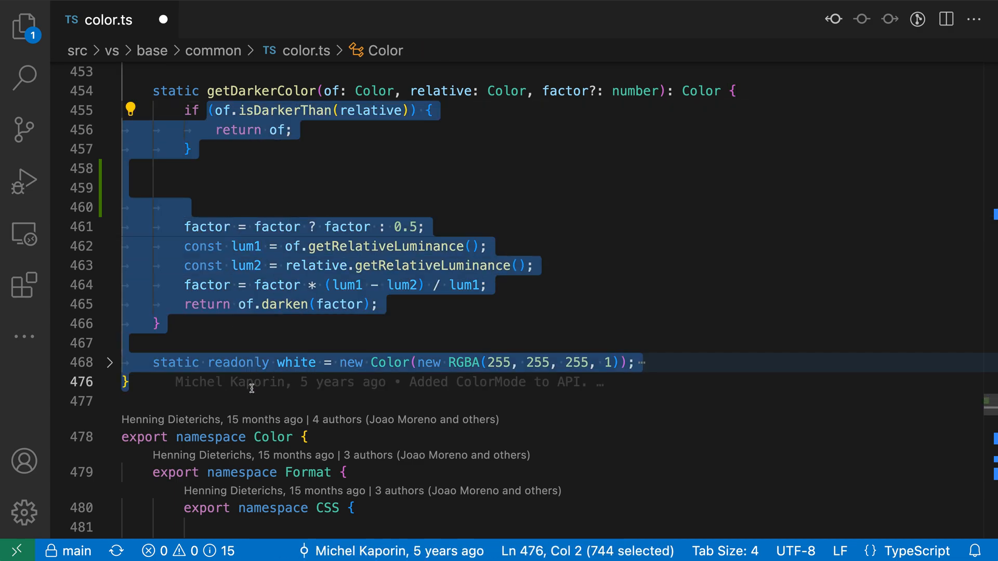
Search 'manua' in the Command Palette to find Remove Manual Folding Ranges
text(manual fold)
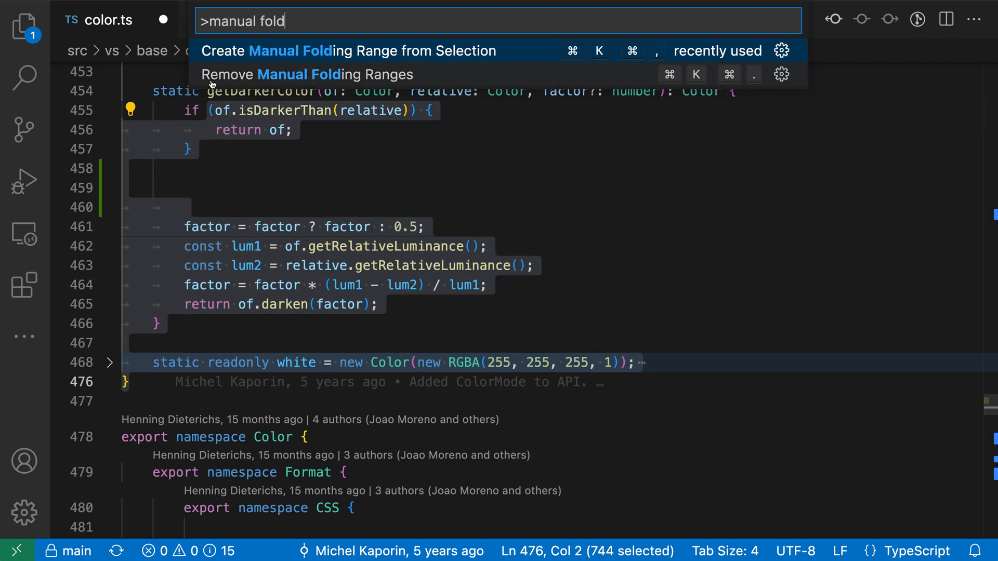
mouse_move(394, 85)
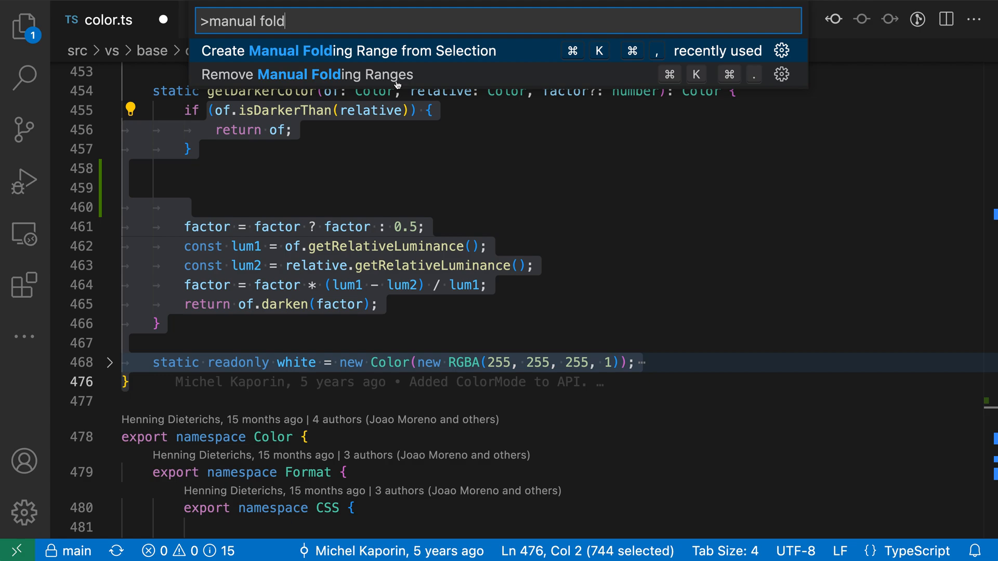